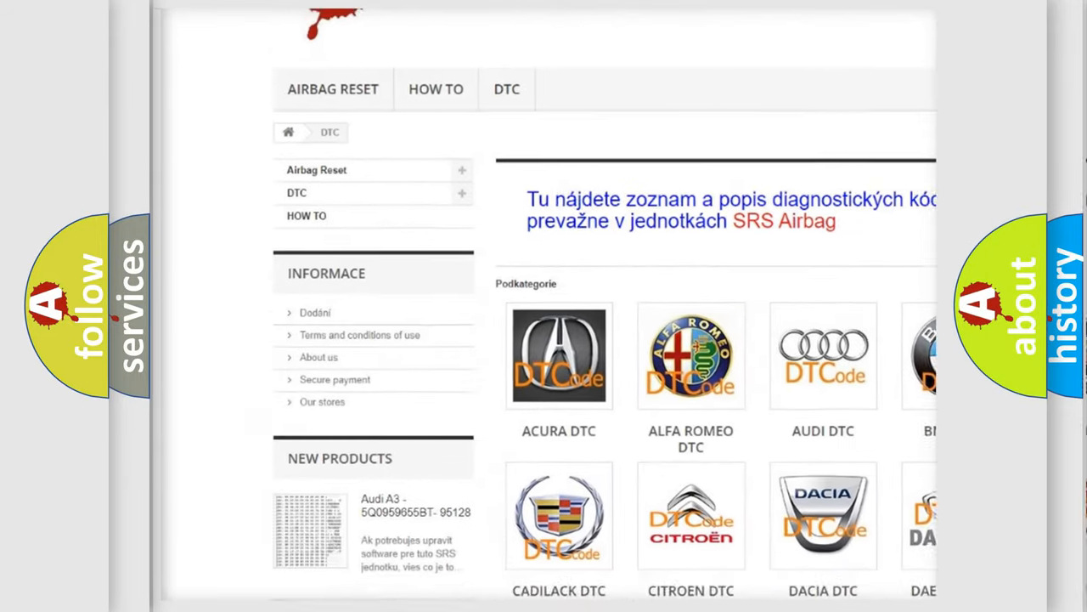
scroll("down", 3)
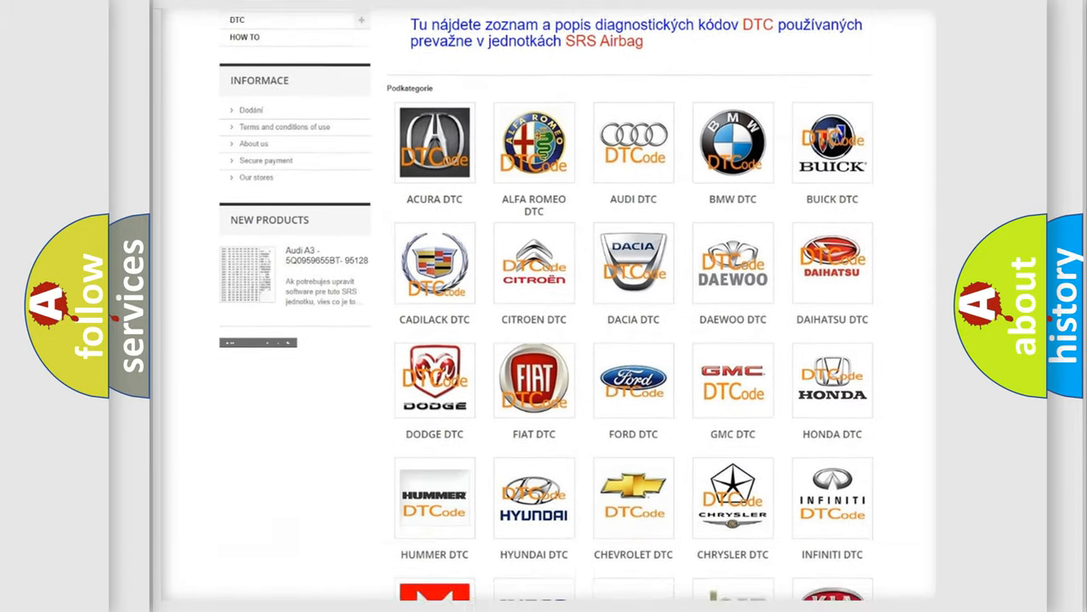
scroll("down", 3)
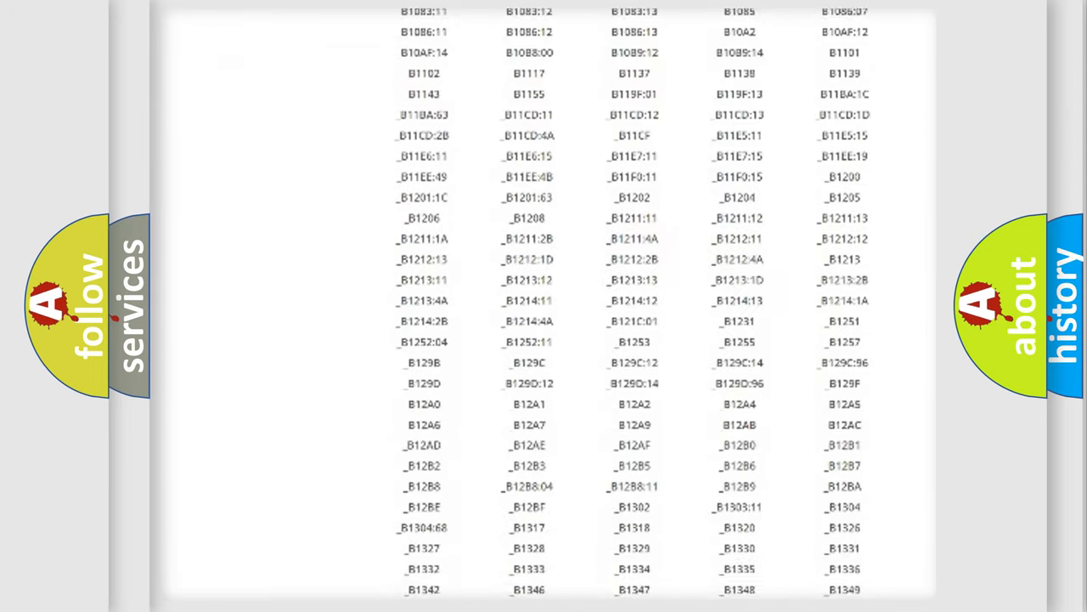
scroll("down", 3)
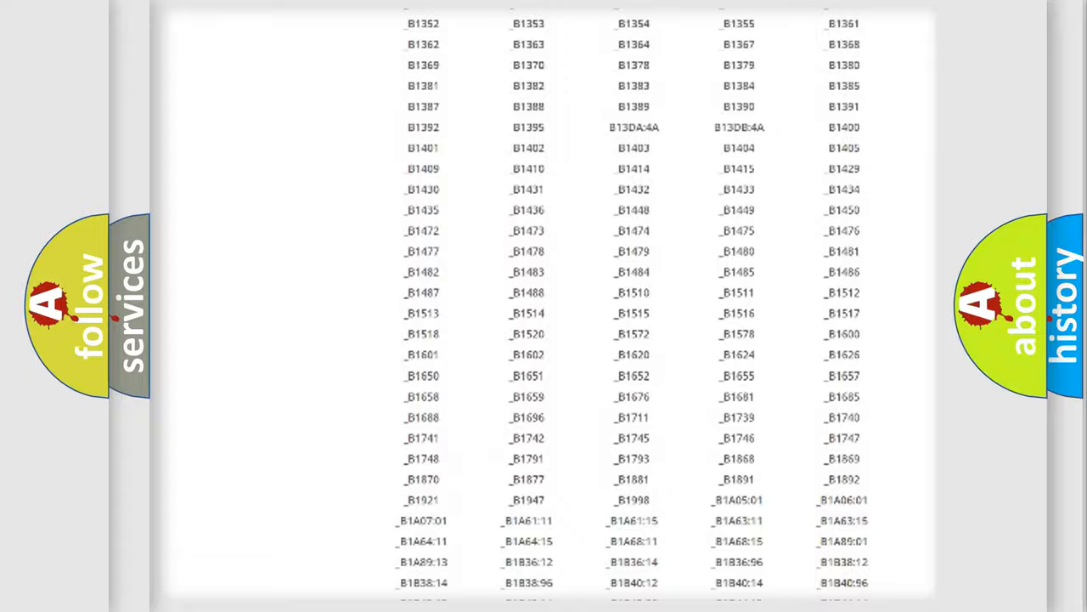